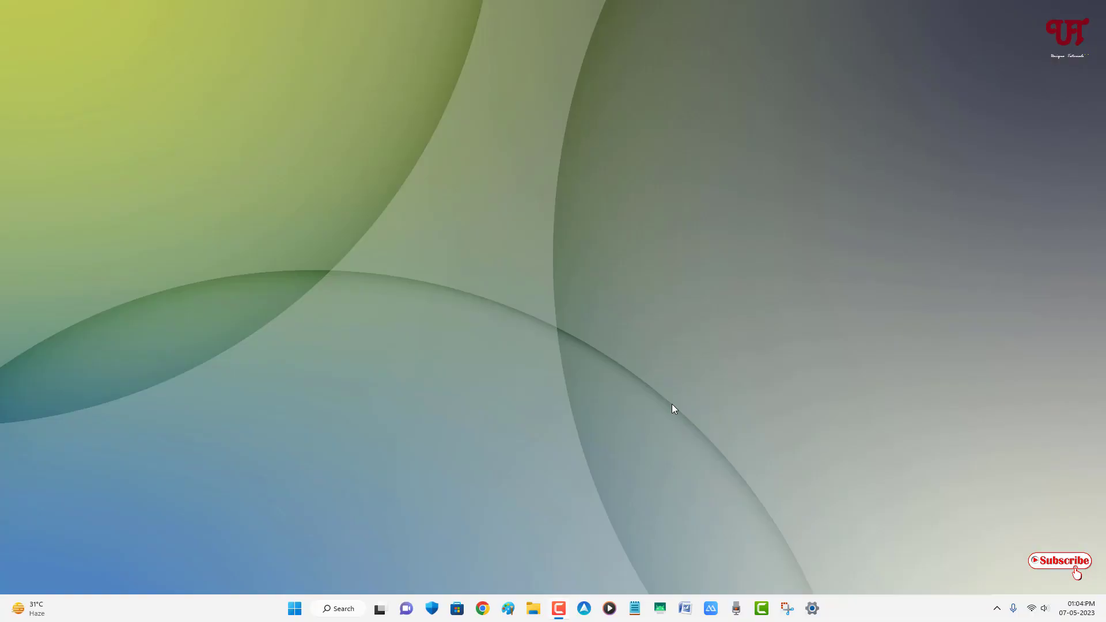
mouse_move(675, 408)
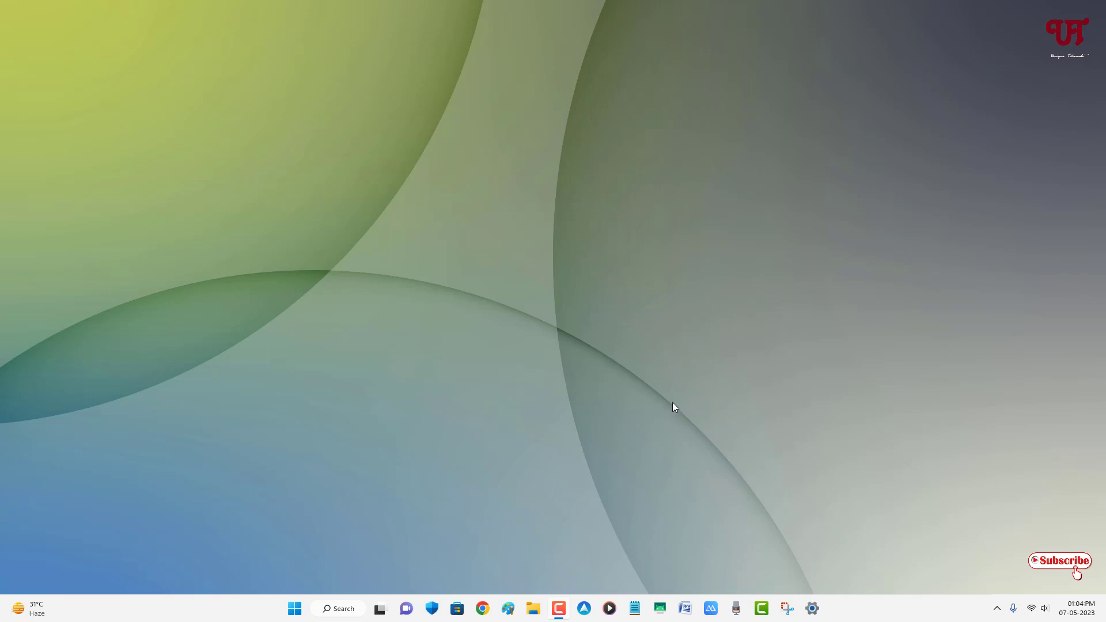
mouse_move(512, 333)
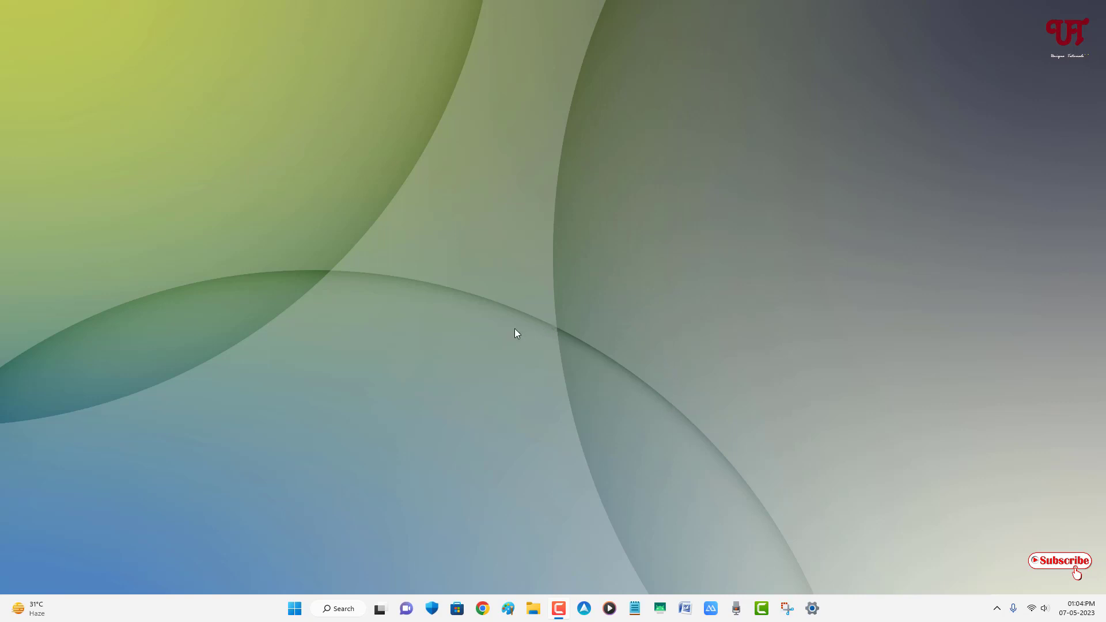
mouse_move(484, 360)
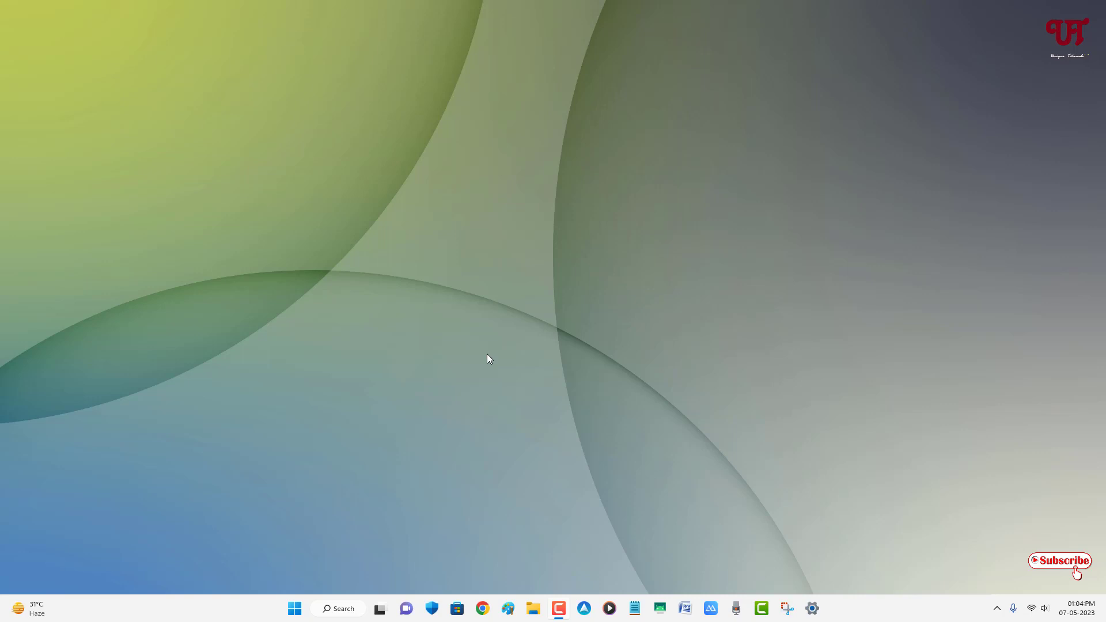
mouse_move(482, 364)
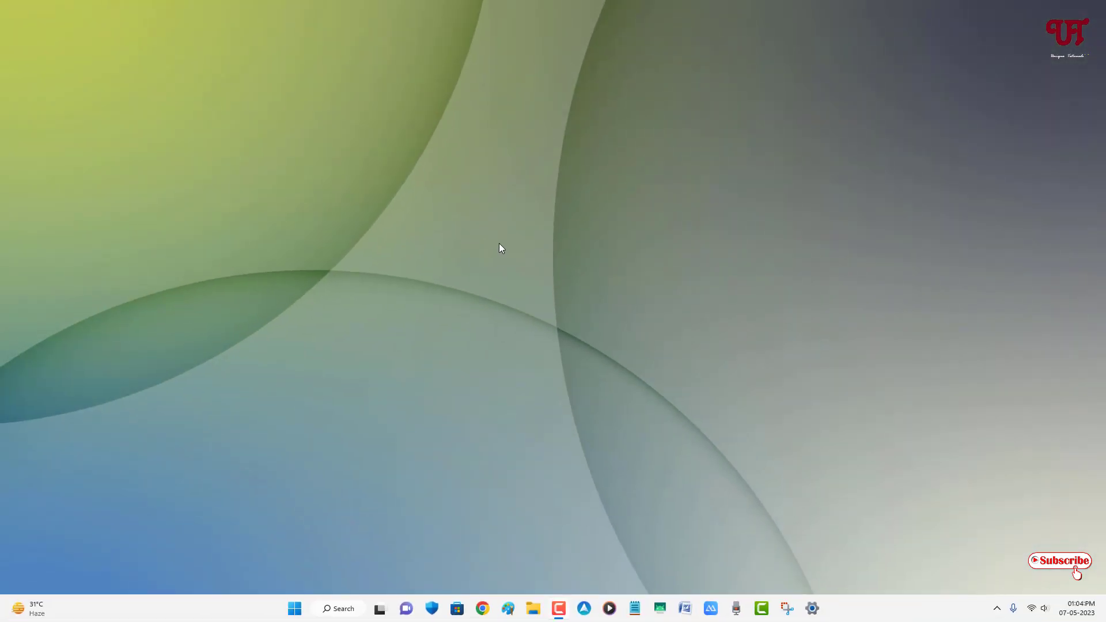
Bring up the Run dialog with Win+R and enter sysdm.cpl.
key("Win+r")
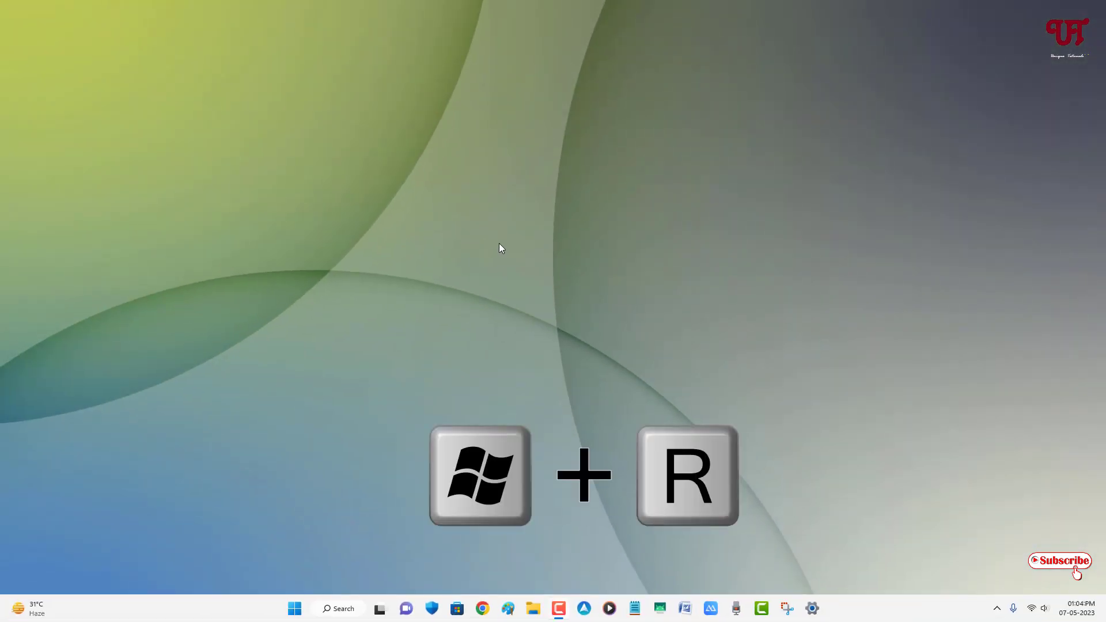
key("Win+r")
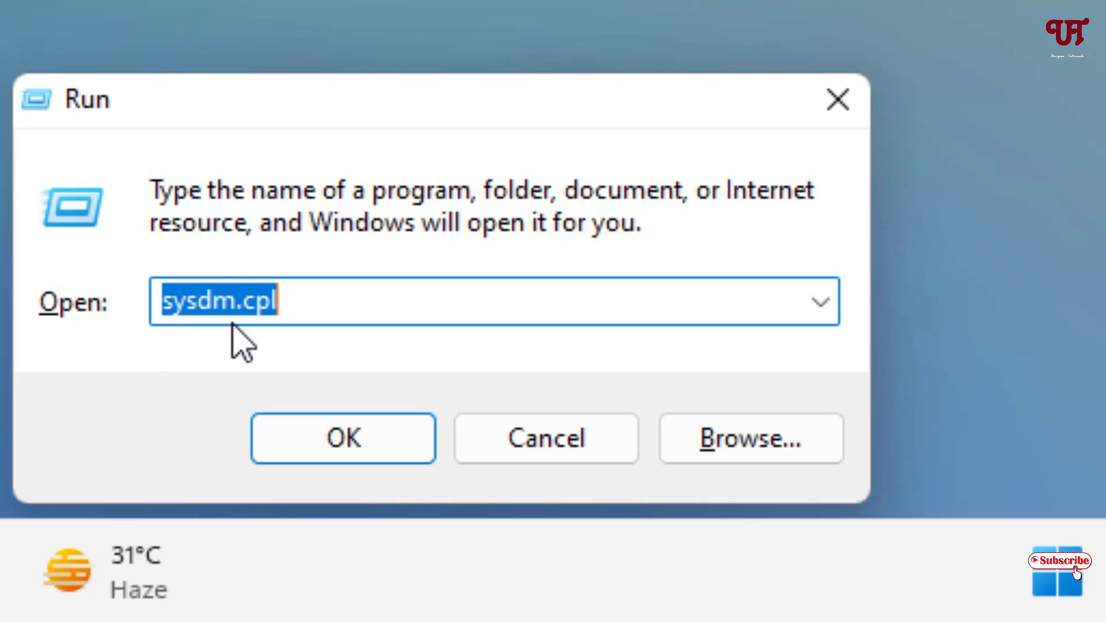
mouse_move(178, 361)
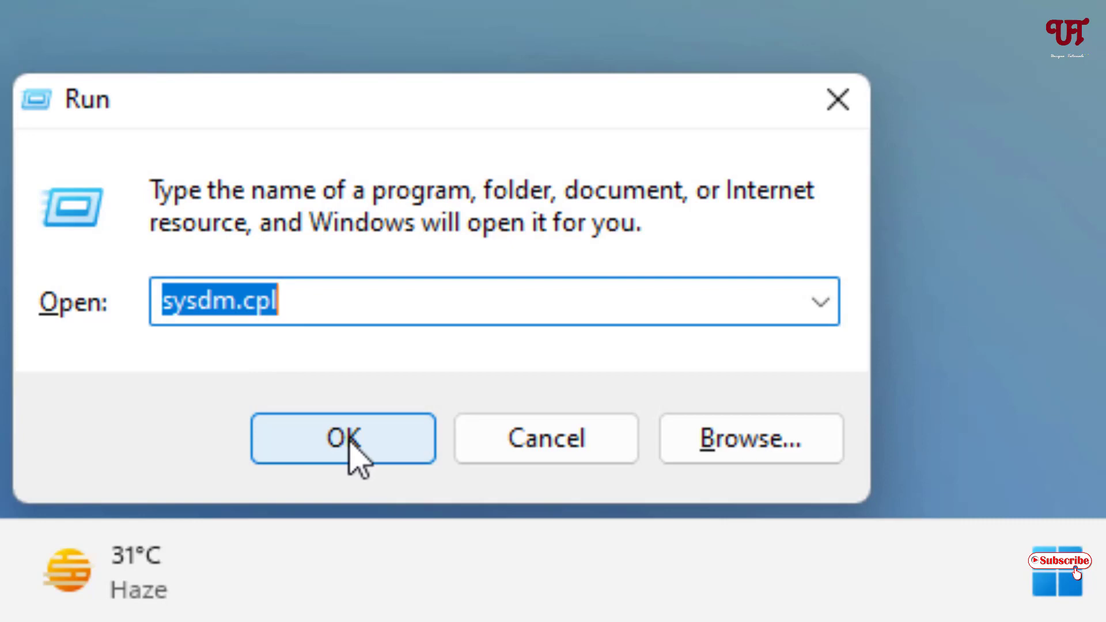
Launch System Properties from Run and switch to its Advanced settings page.
left_click(341, 440)
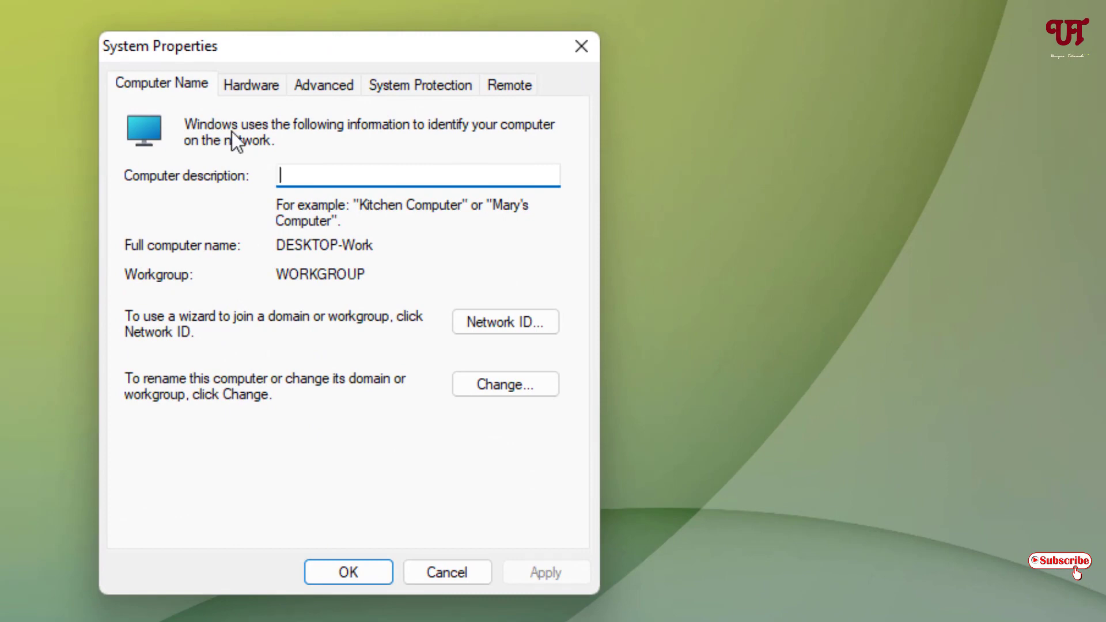
mouse_move(332, 109)
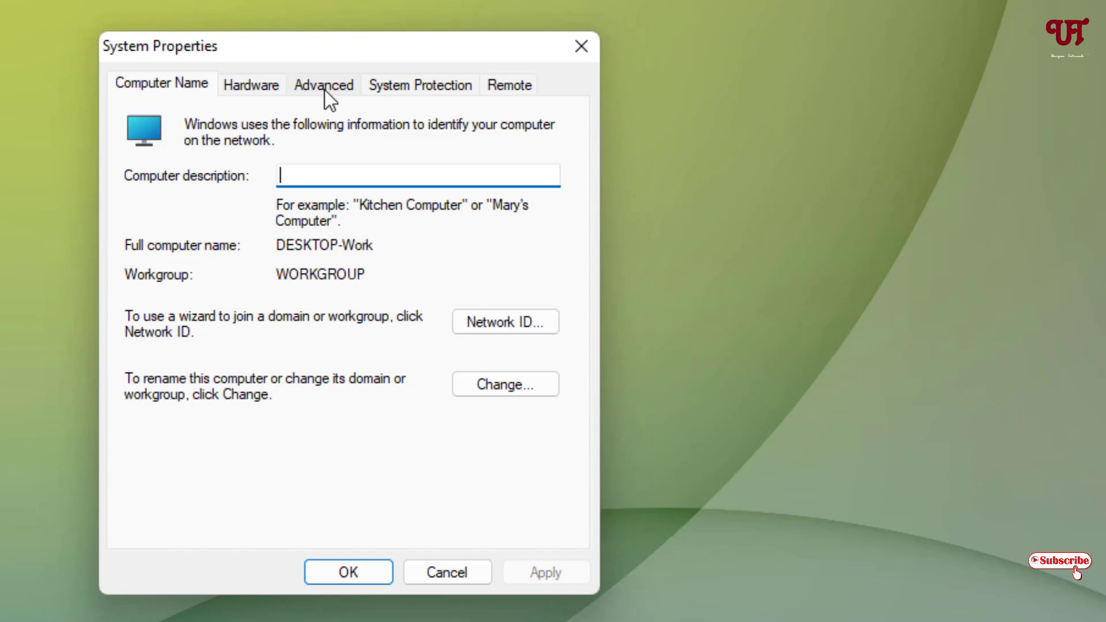
left_click(324, 85)
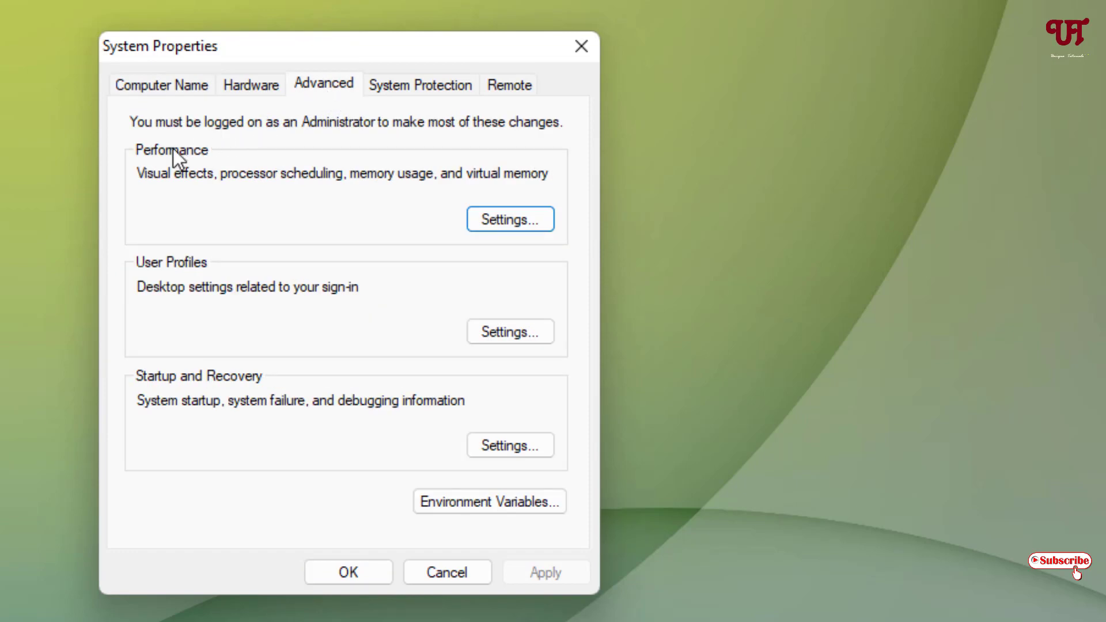
mouse_move(224, 180)
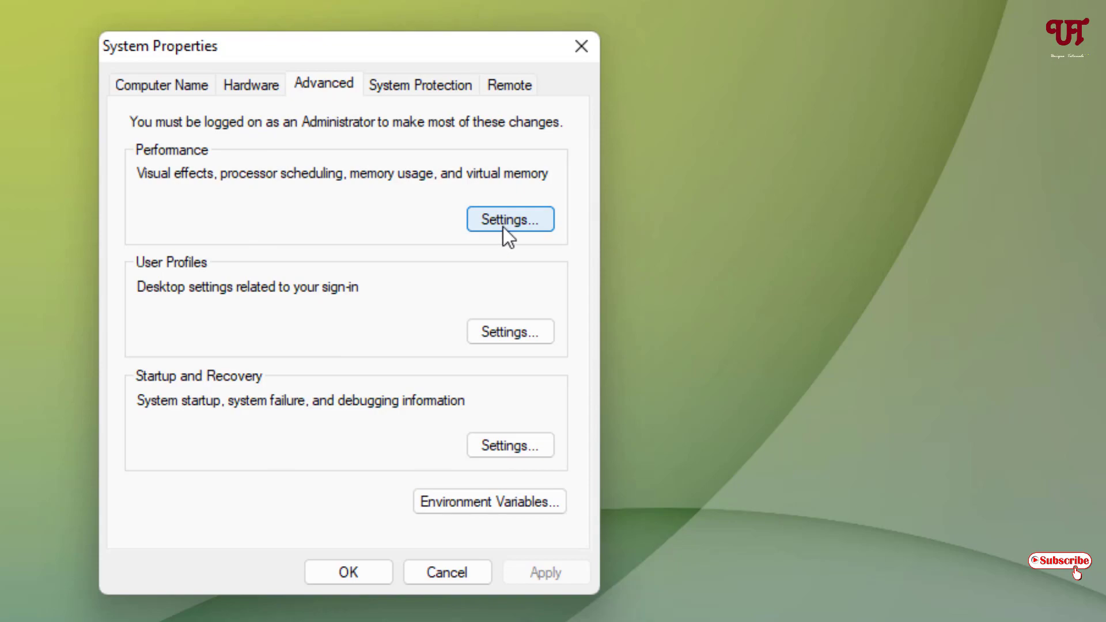
Enable 'Show shadows under mouse pointer' in Performance Options Visual Effects and apply.
left_click(511, 220)
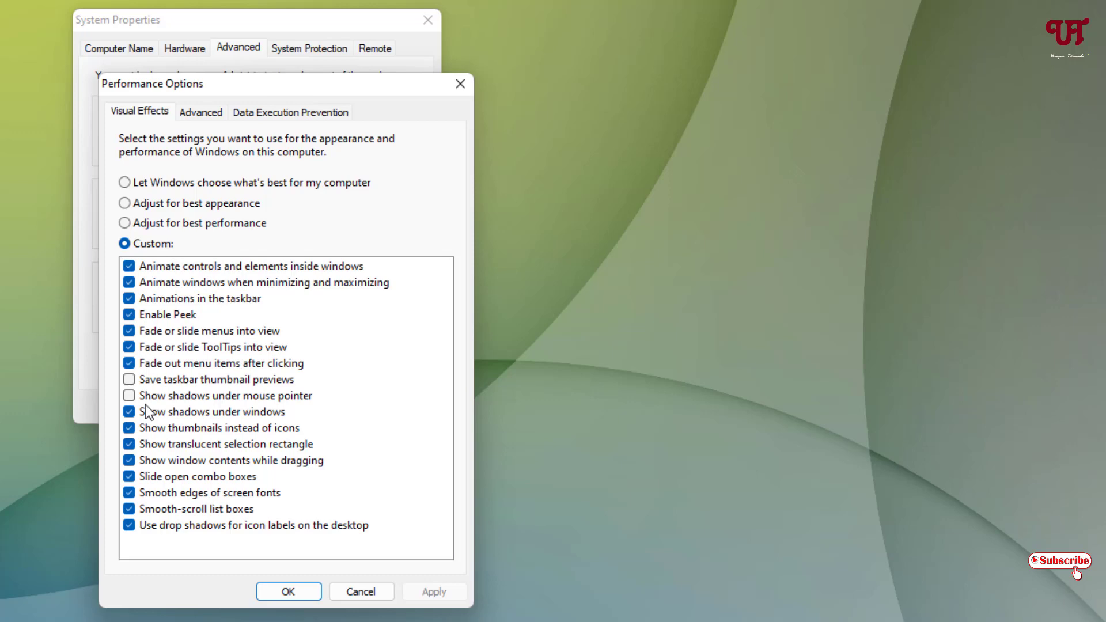
left_click(129, 395)
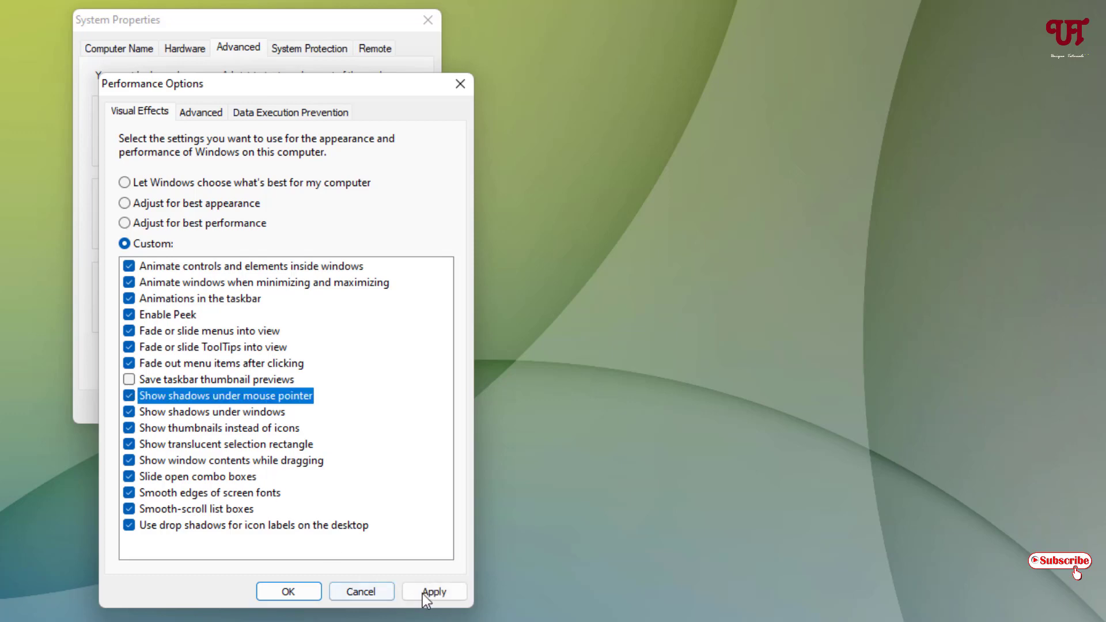
left_click(434, 591)
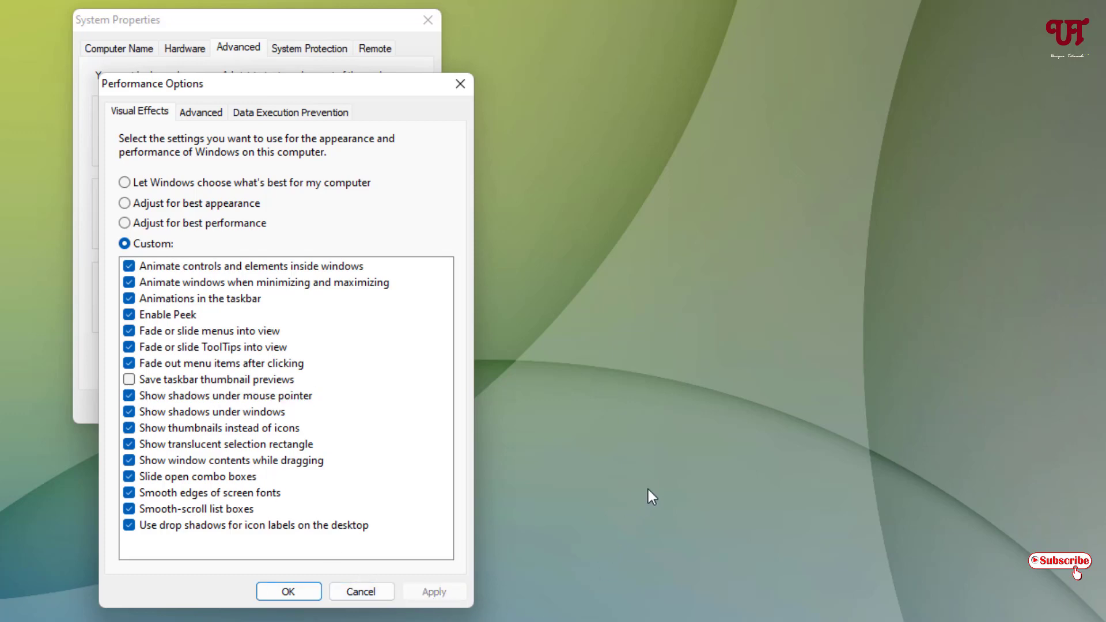
mouse_move(536, 233)
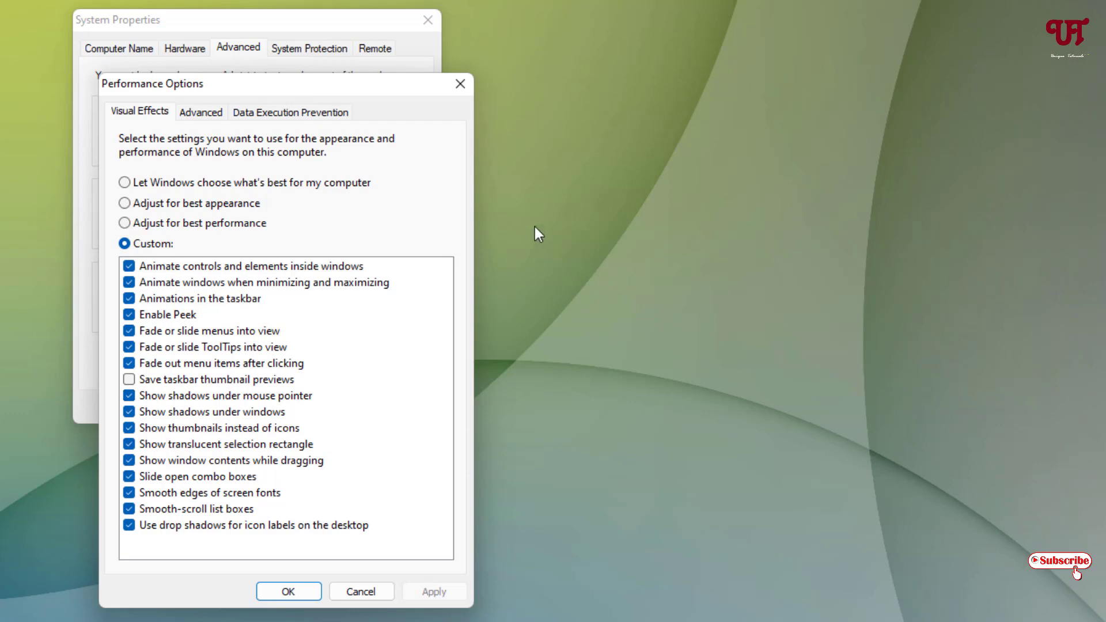
mouse_move(542, 230)
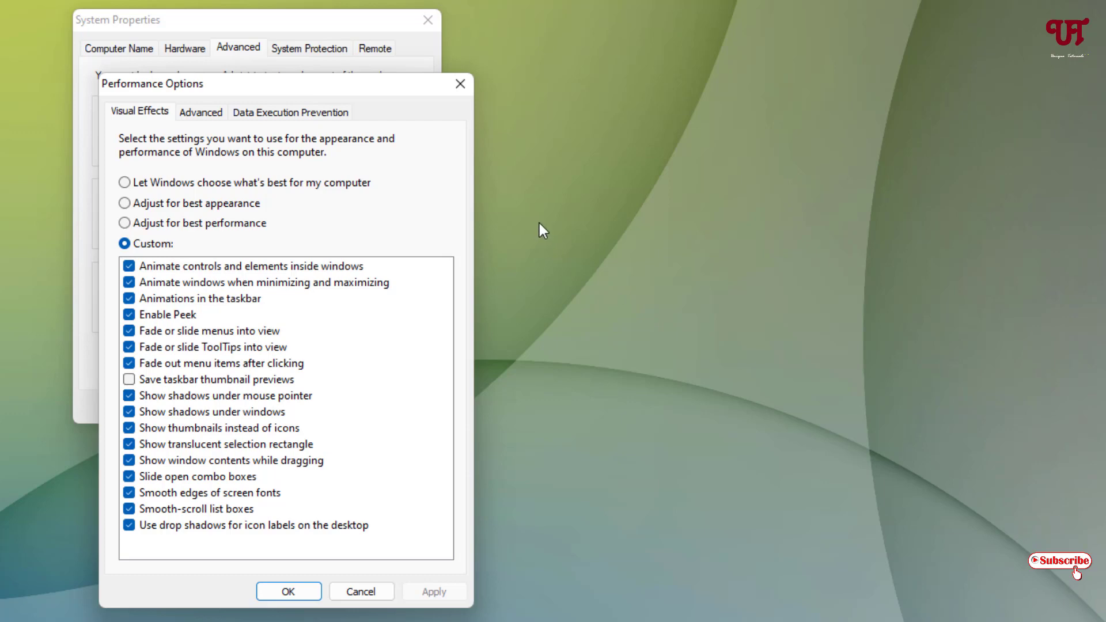
mouse_move(538, 231)
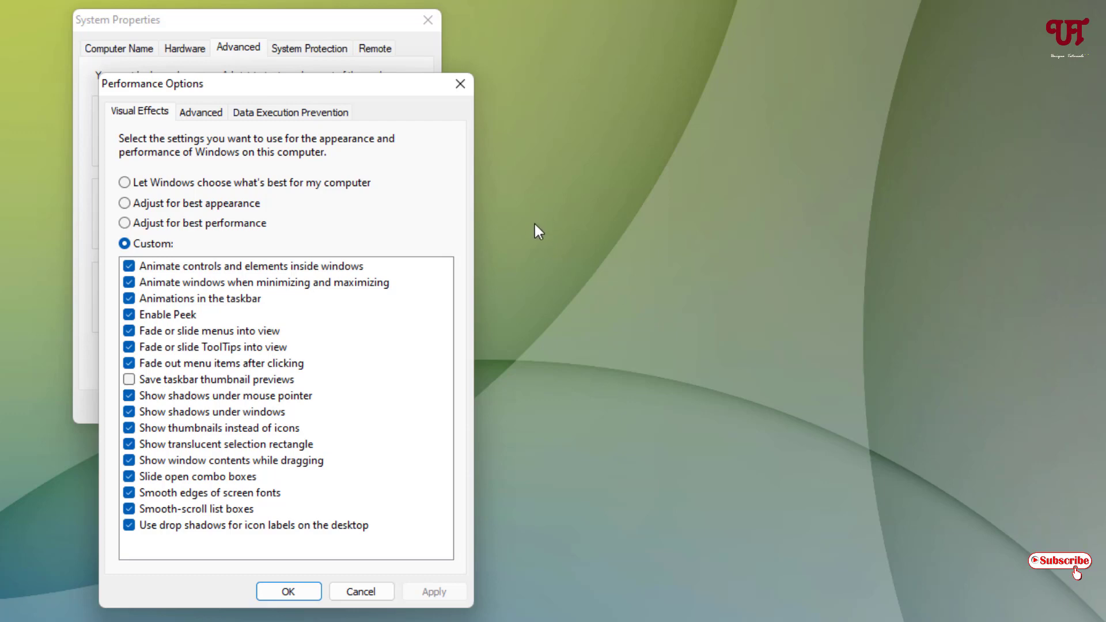
mouse_move(539, 203)
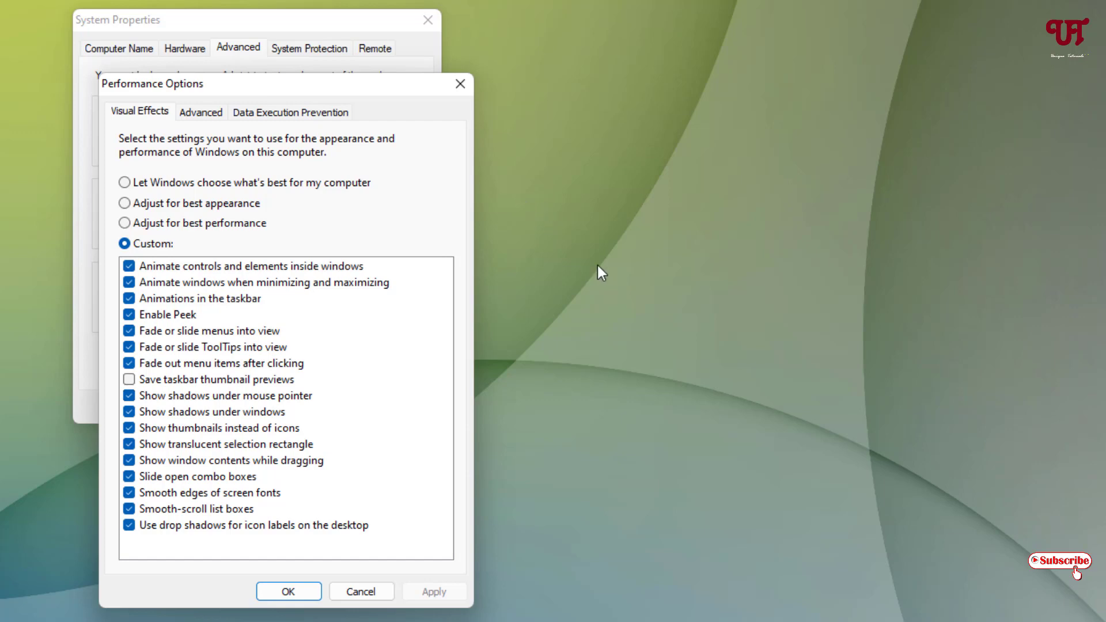
mouse_move(230, 381)
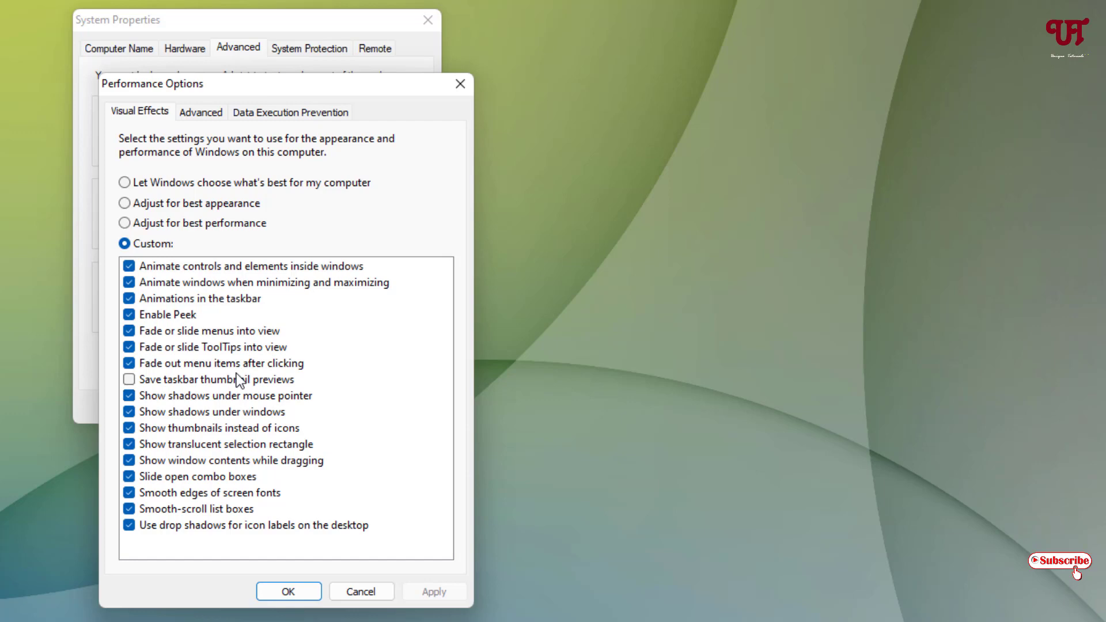
mouse_move(559, 277)
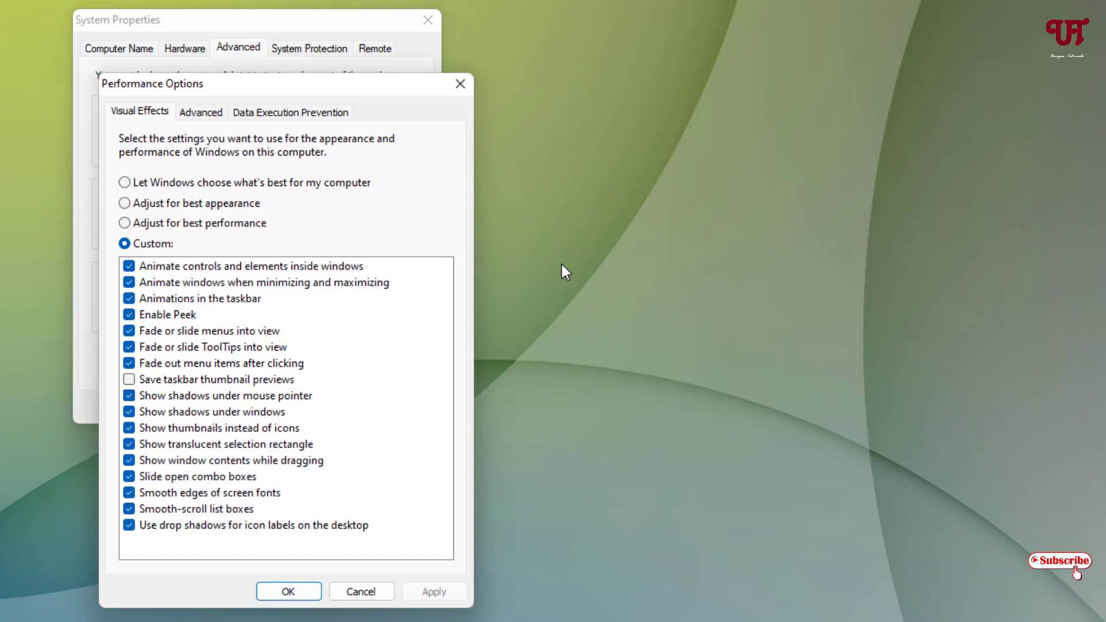
mouse_move(530, 234)
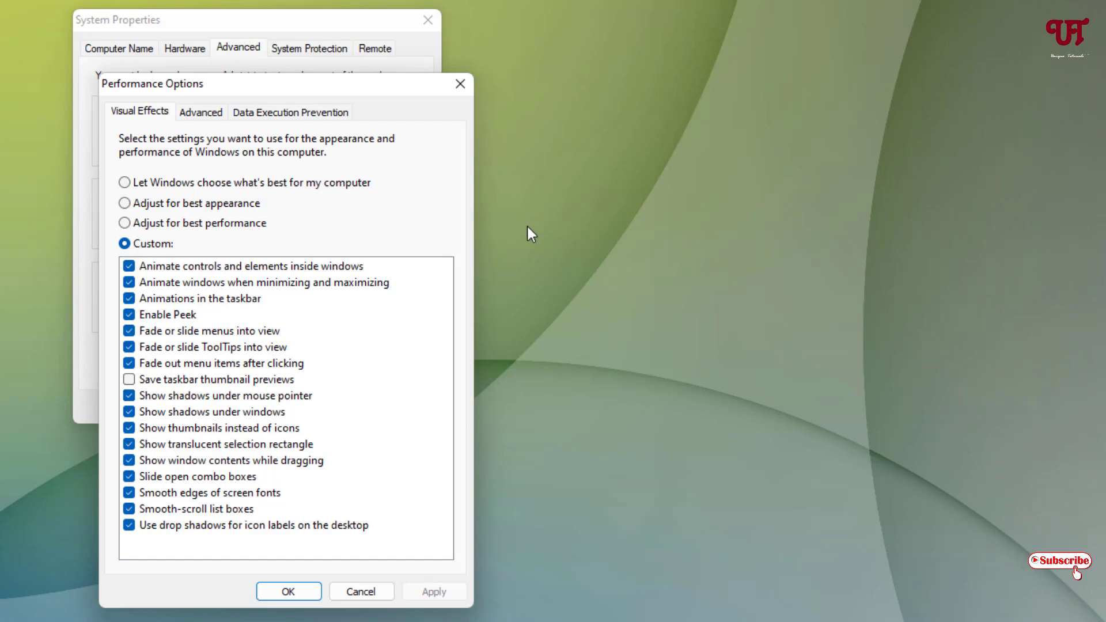
mouse_move(140, 412)
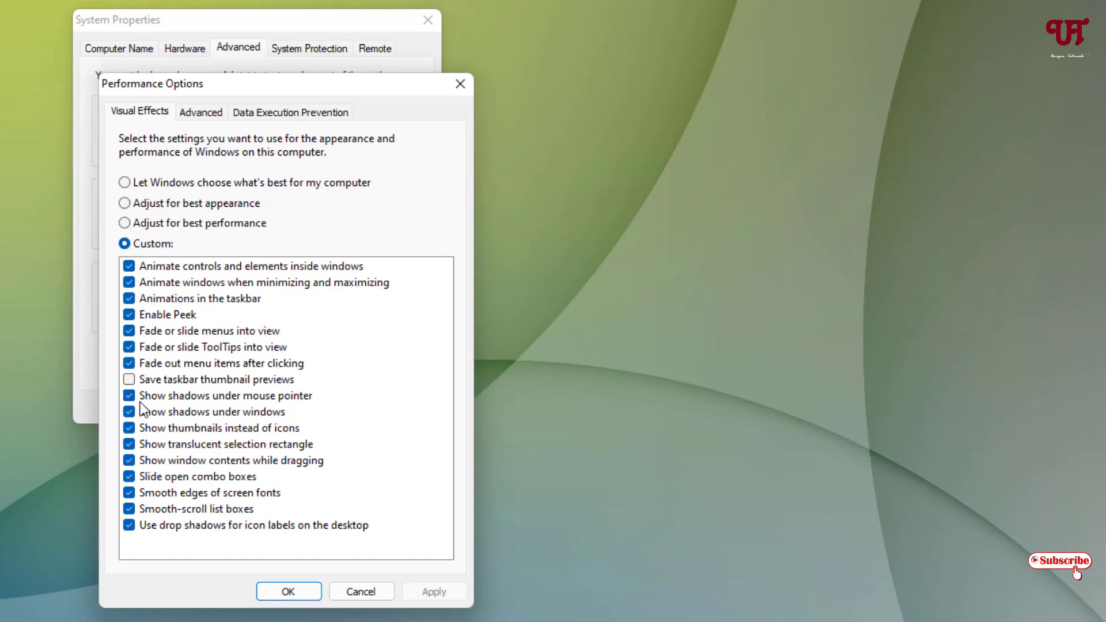
Untick 'Show shadows under mouse pointer' and apply the change.
left_click(129, 396)
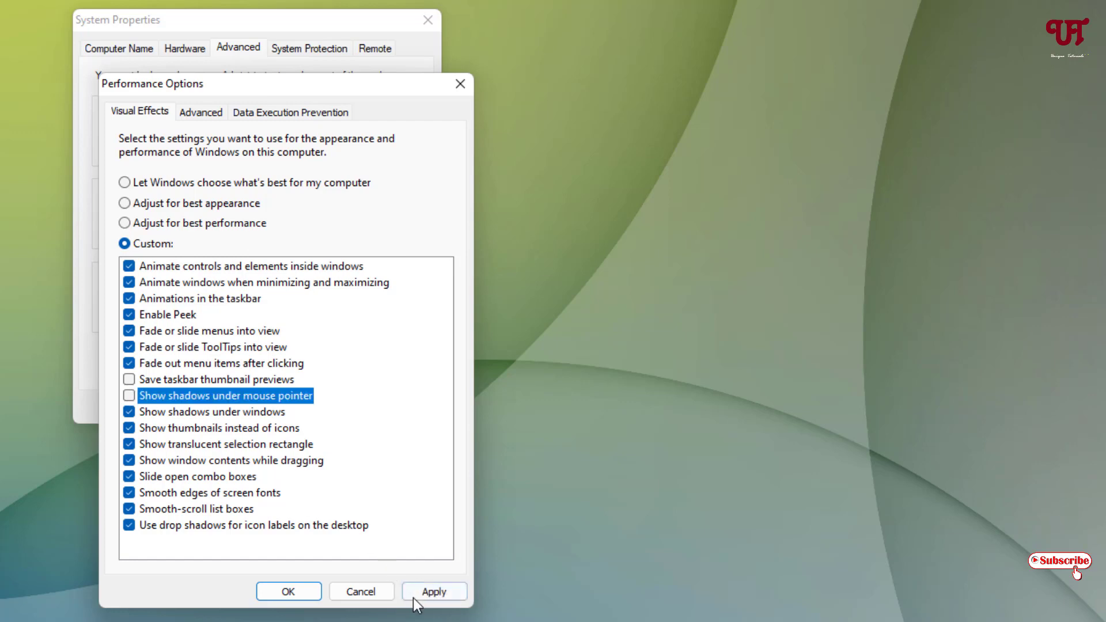
left_click(434, 592)
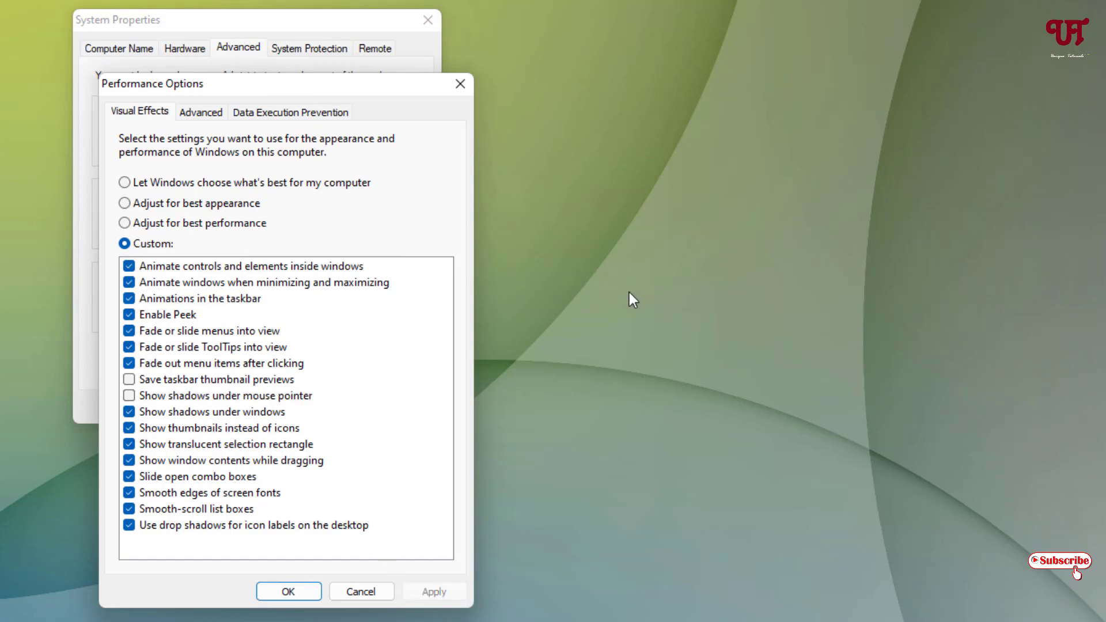
mouse_move(624, 308)
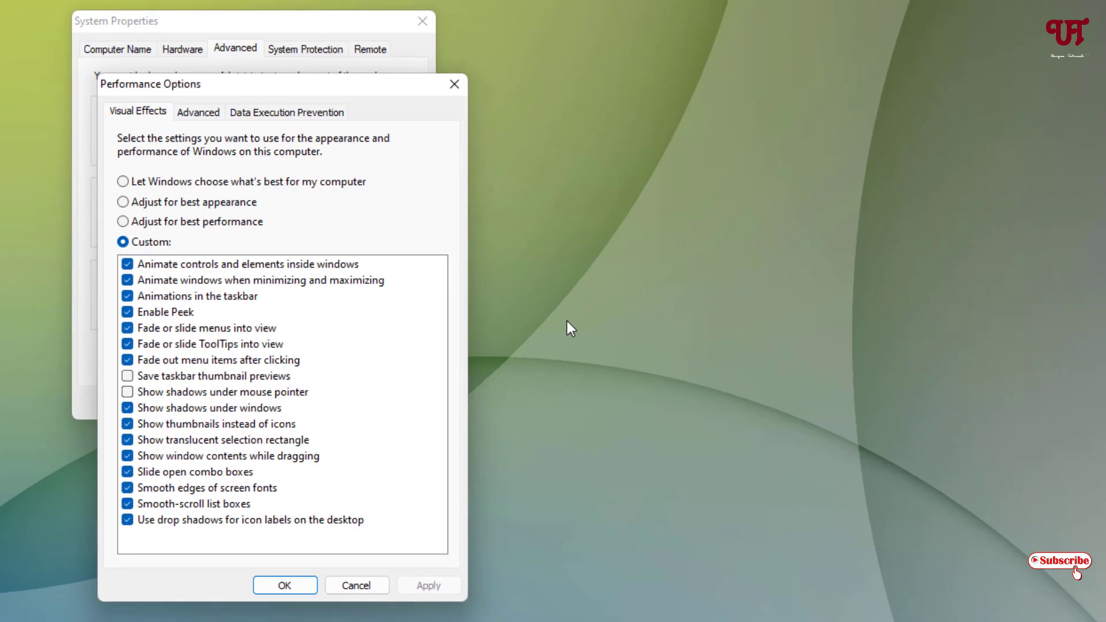
Confirm Performance Options and System Properties with OK, returning to the desktop.
left_click(285, 585)
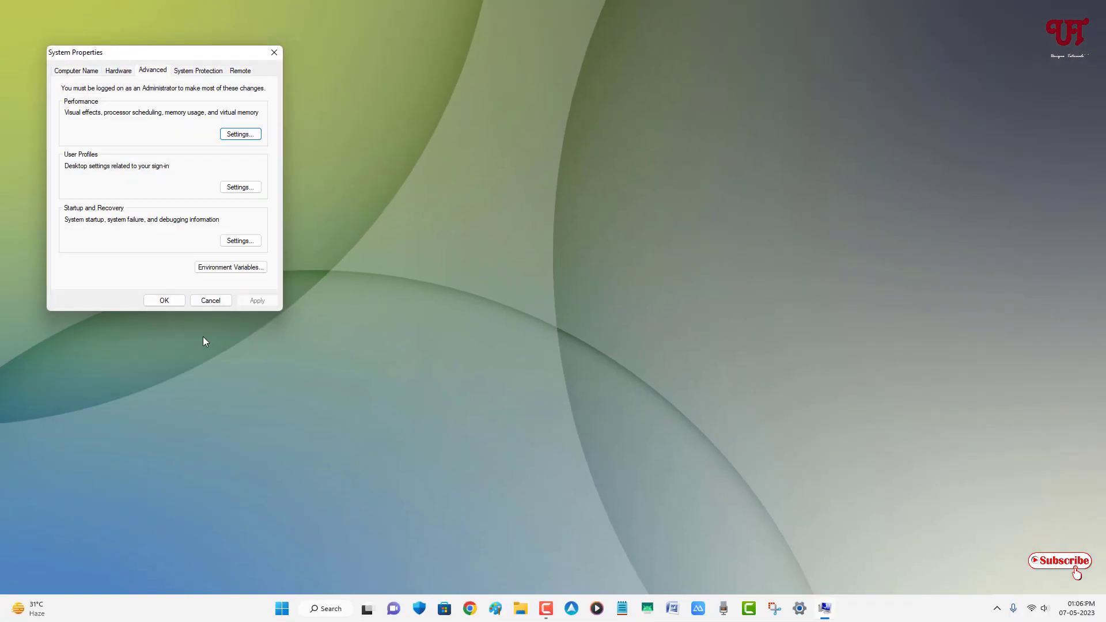
left_click(210, 300)
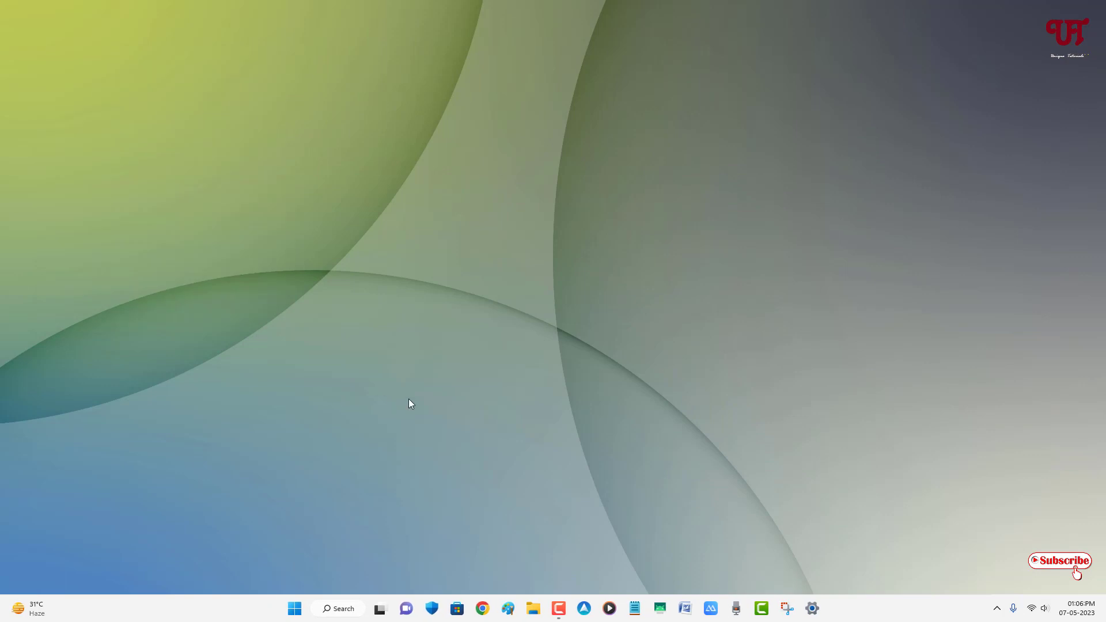
mouse_move(416, 407)
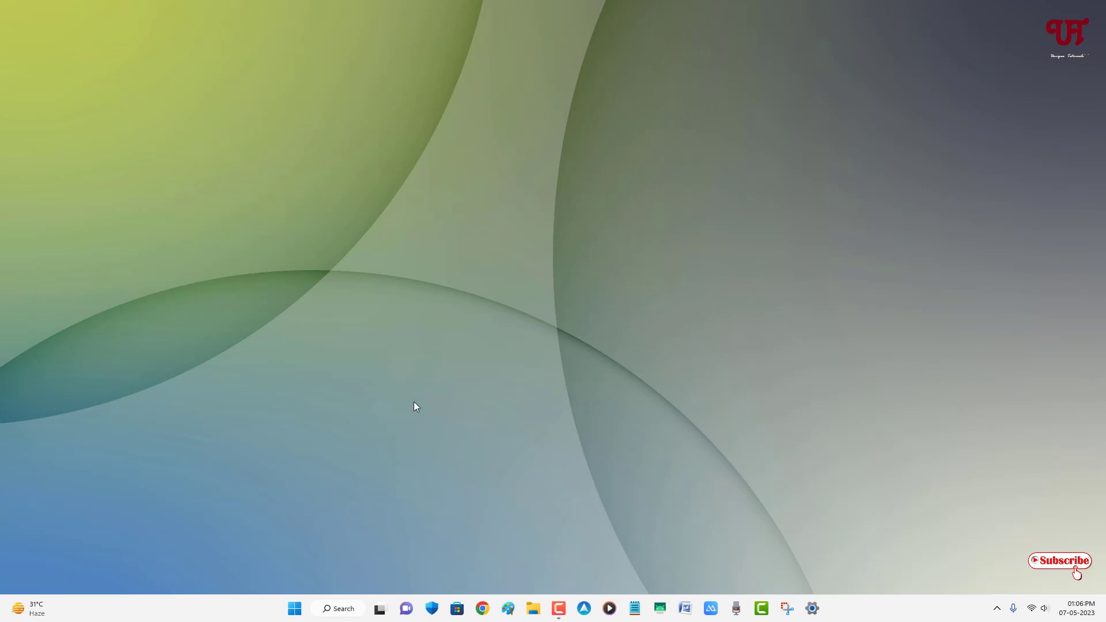
mouse_move(432, 400)
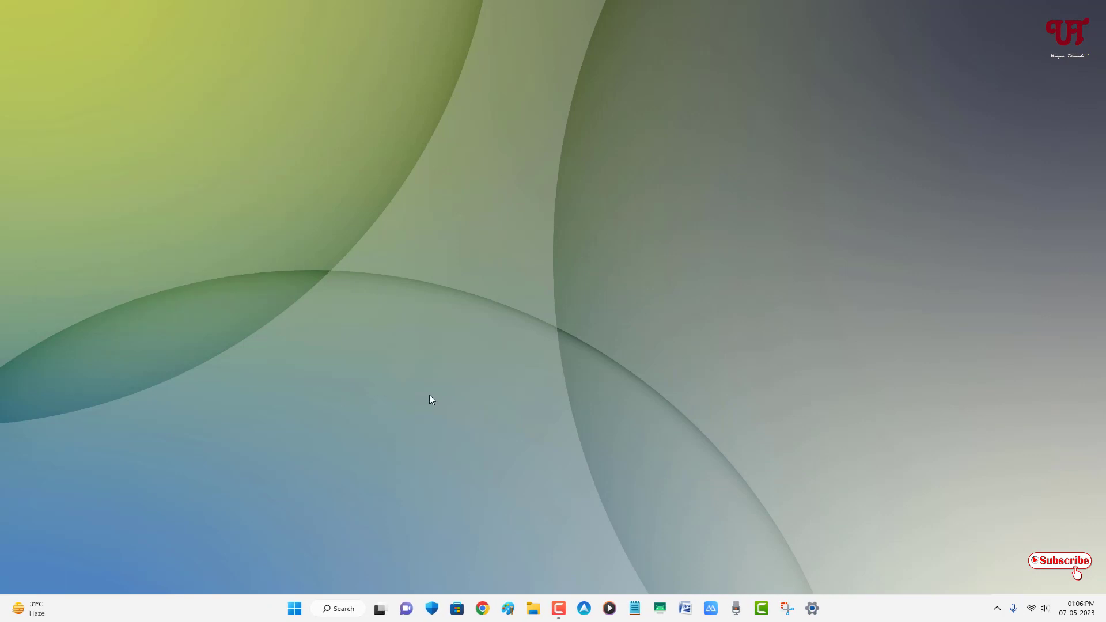
mouse_move(442, 385)
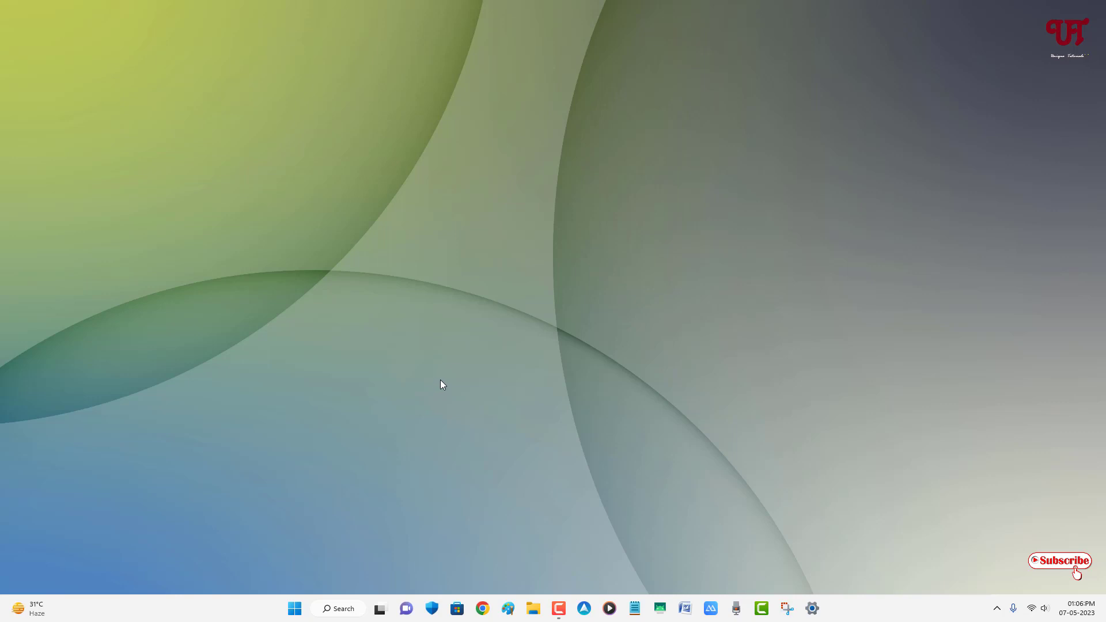
mouse_move(511, 390)
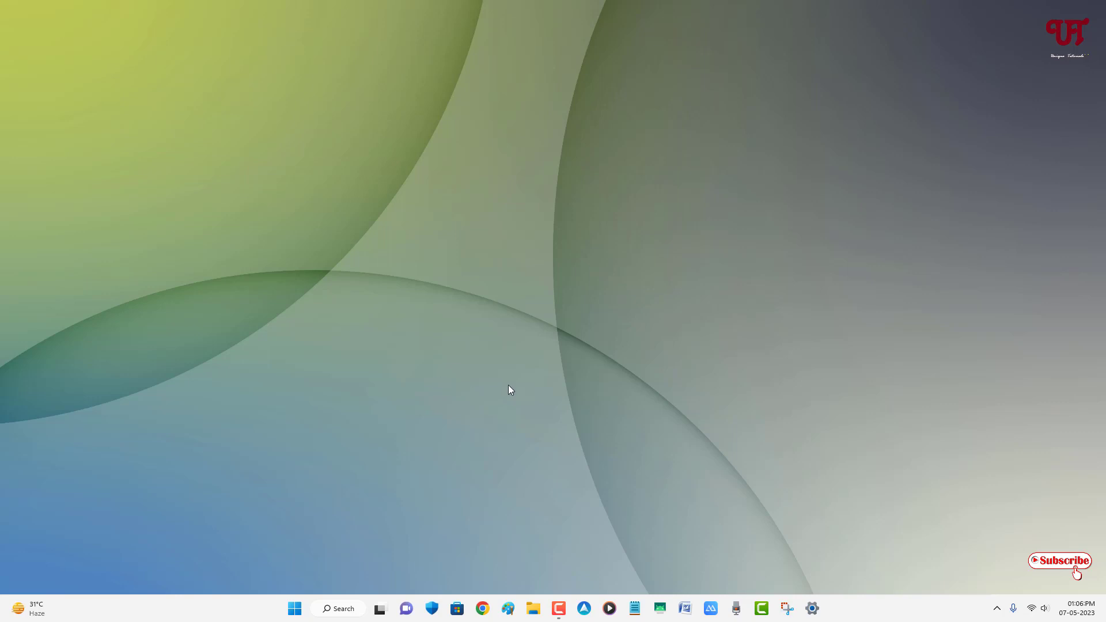